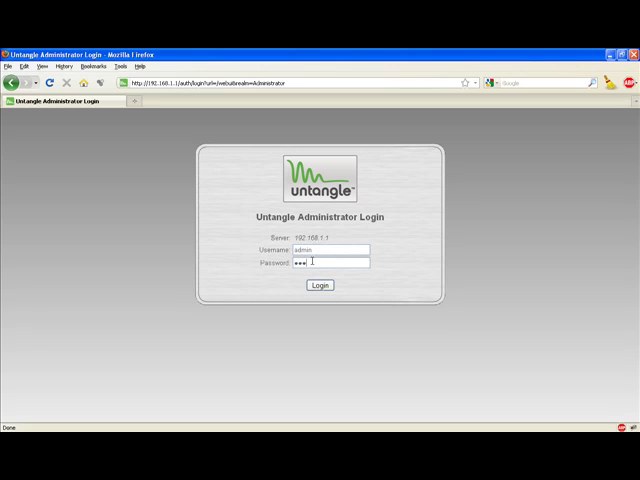
- Log in to the Untangle administrator console with the admin password
click(319, 285)
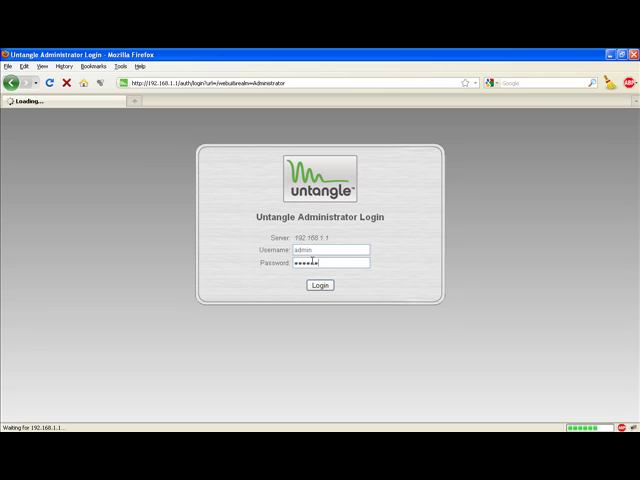
click(318, 286)
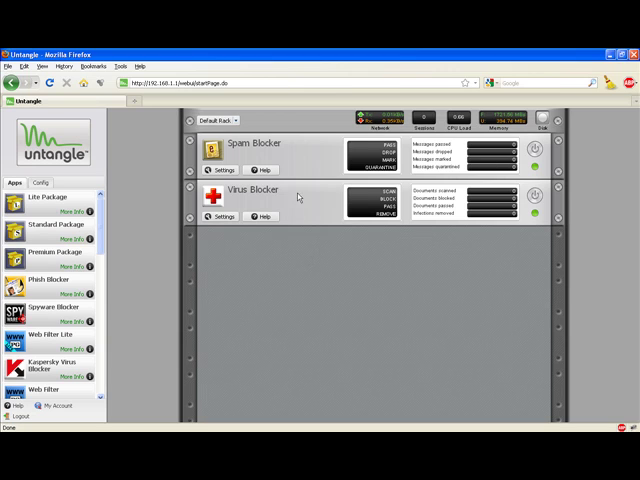
- Find Web Filter in the Apps list and start its free trial download
scroll(down, 3)
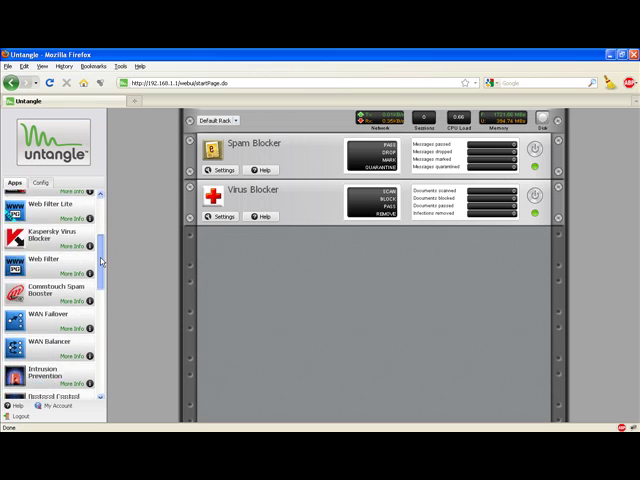
scroll(down, 3)
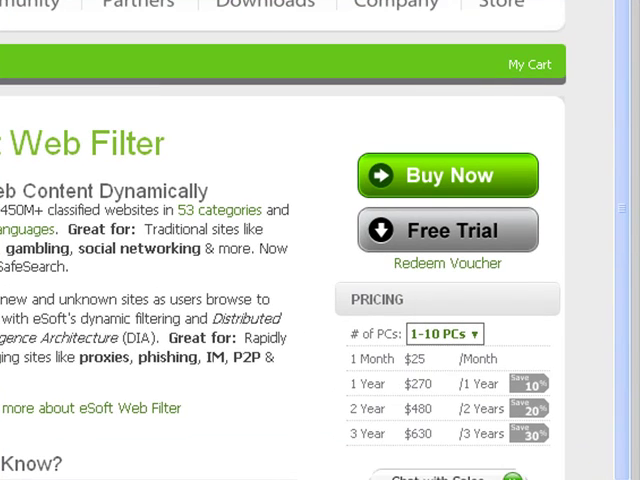
scroll(down, 3)
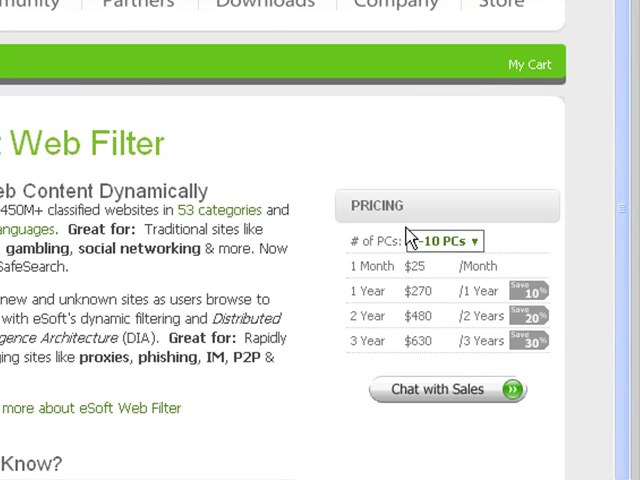
click(448, 389)
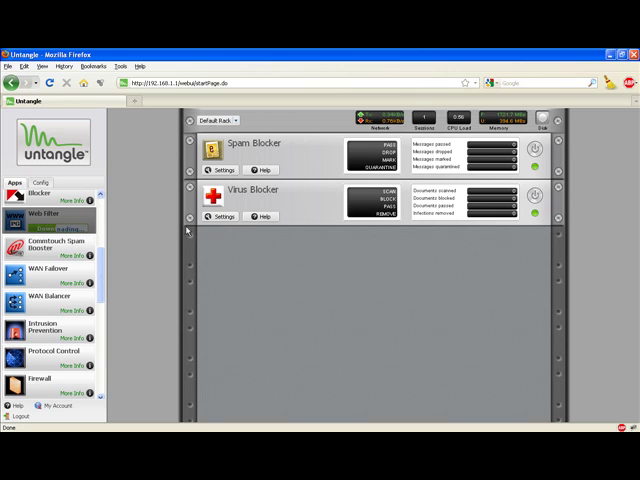
mouse_move(555, 237)
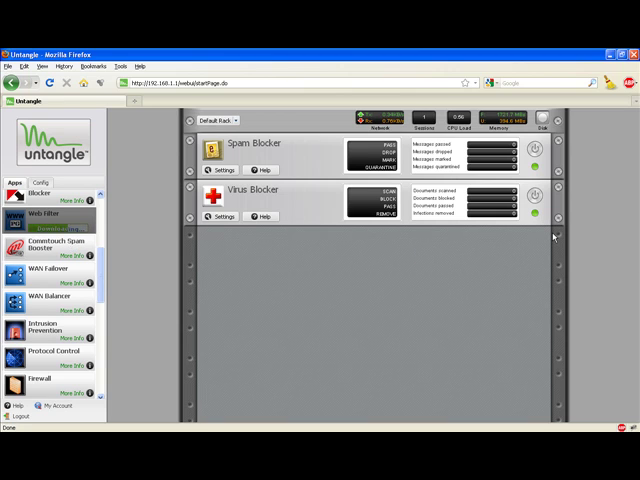
- Open the 14-day trial Web Filter's block-list settings from the rack
click(50, 216)
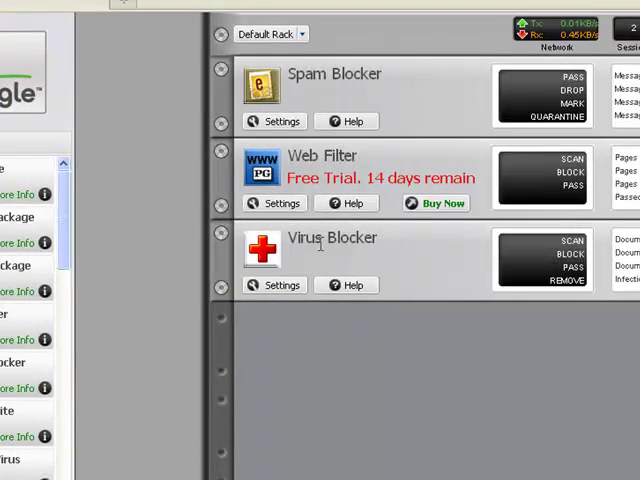
click(280, 203)
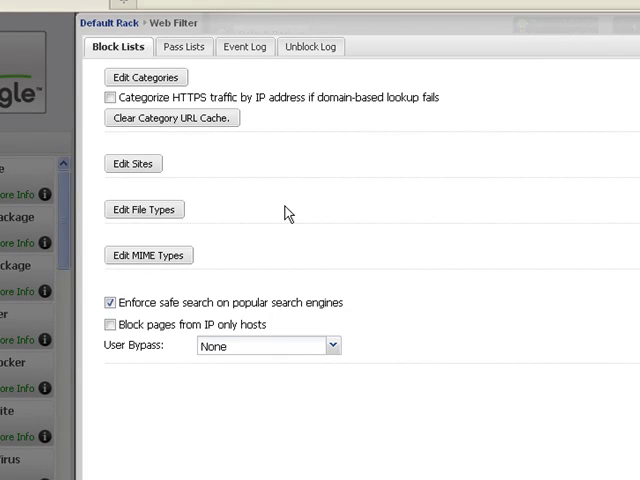
mouse_move(272, 186)
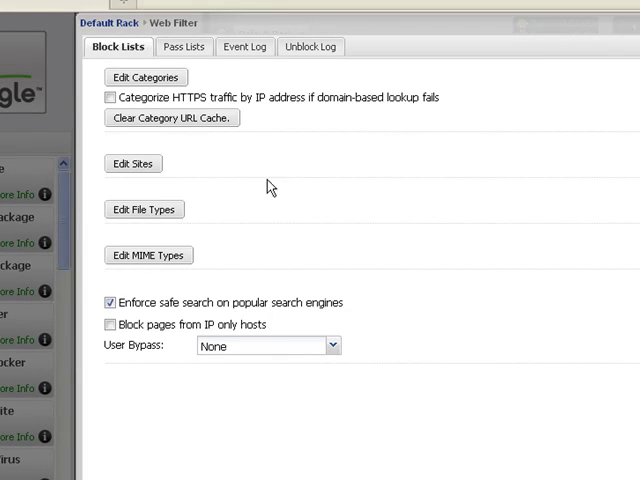
- Review the blocked categories, including Anonymizer, Nudity, Phishing/Fraud and Pornography/Sex
click(145, 77)
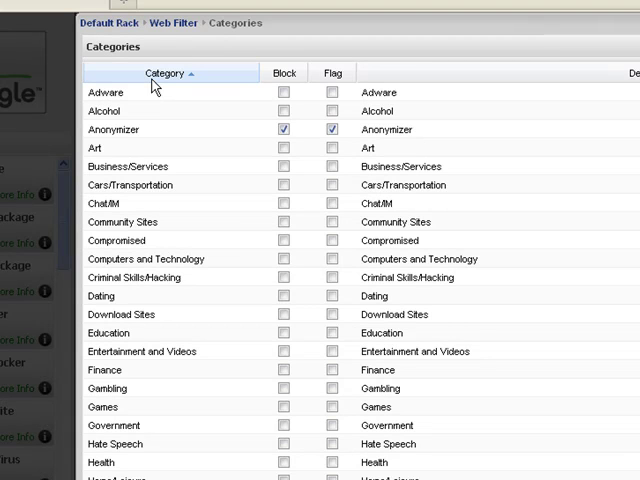
mouse_move(305, 146)
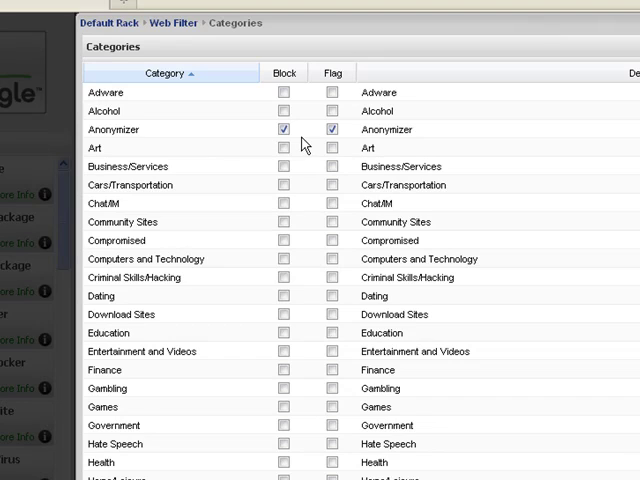
scroll(down, 3)
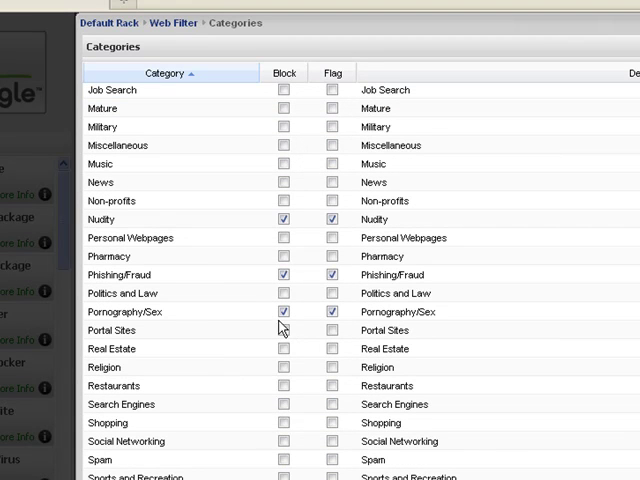
mouse_move(240, 272)
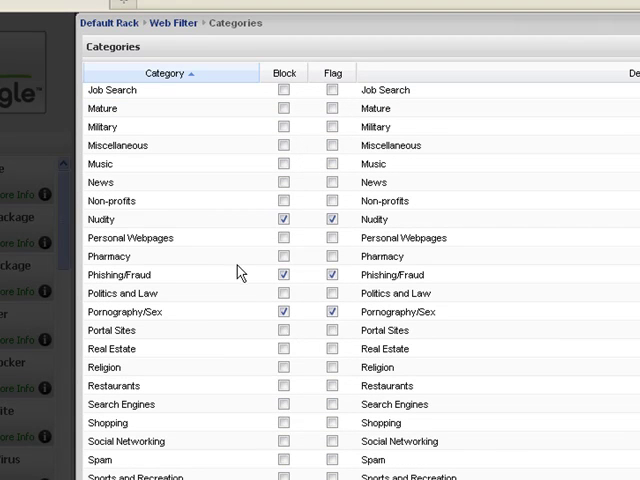
mouse_move(220, 285)
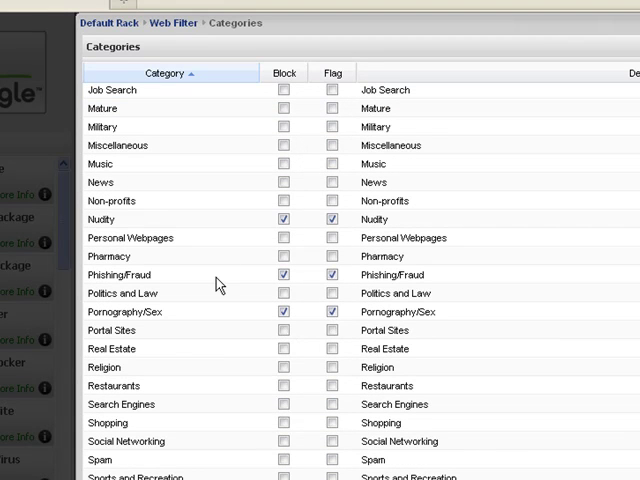
scroll(down, 3)
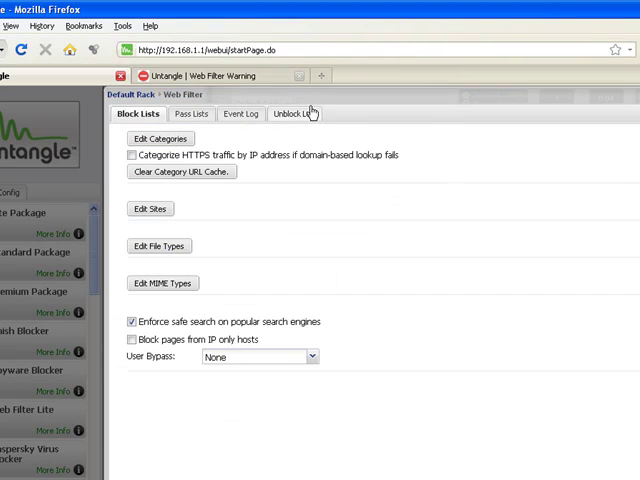
- Add espn.com as a blocked, flagged site described 'dont go here'
click(150, 208)
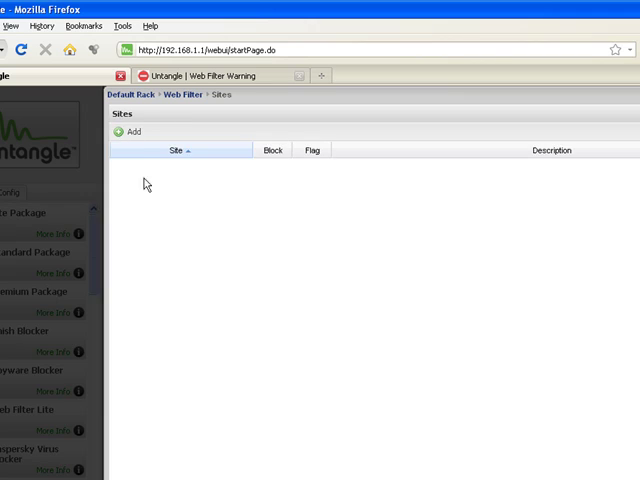
click(127, 131)
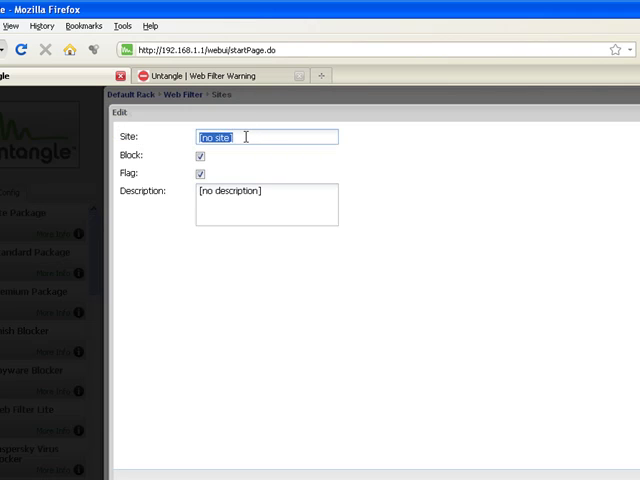
text(espn.com)
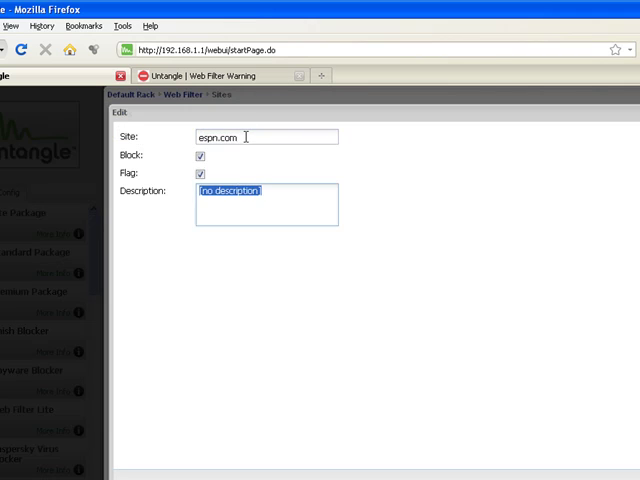
text(dont go here)
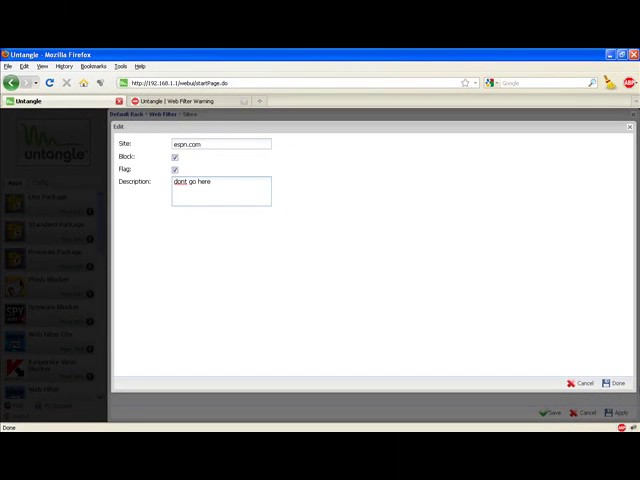
click(617, 382)
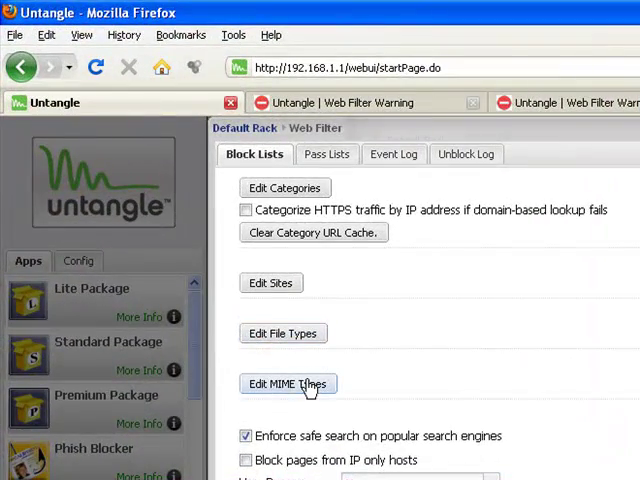
- Review the Web Filter's blocked MIME types and passed client IP lists
click(321, 154)
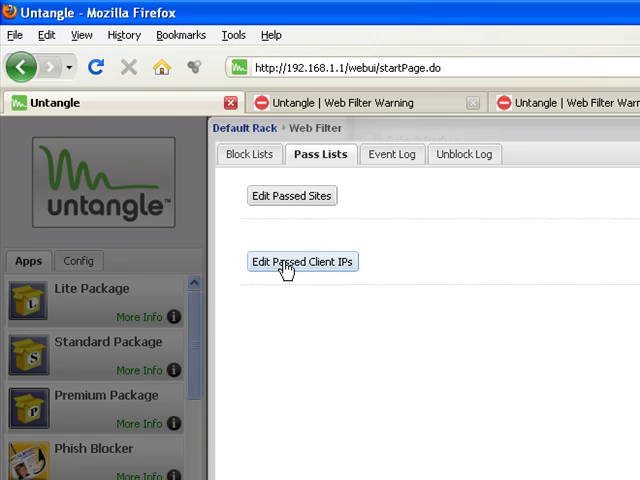
click(254, 154)
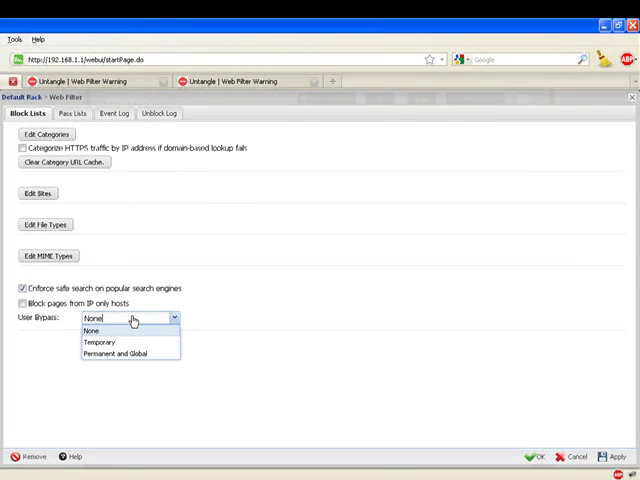
click(91, 331)
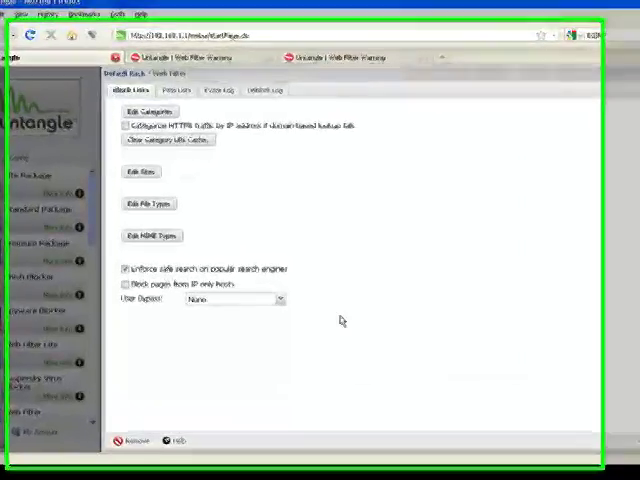
- Refresh the event log of blocked espn.com and playboy.com requests, then enter the reports address
click(222, 72)
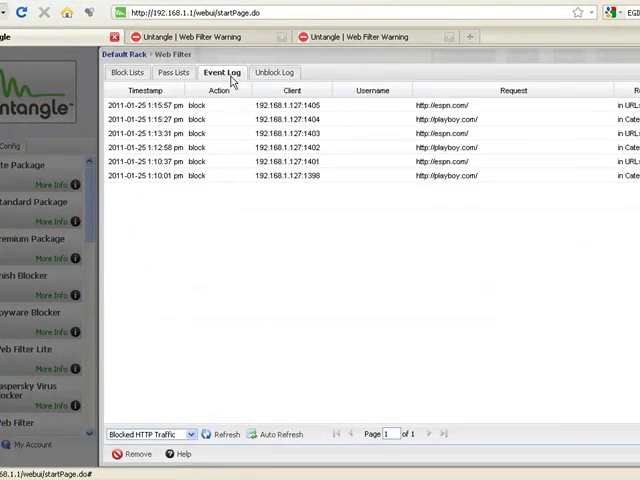
click(225, 434)
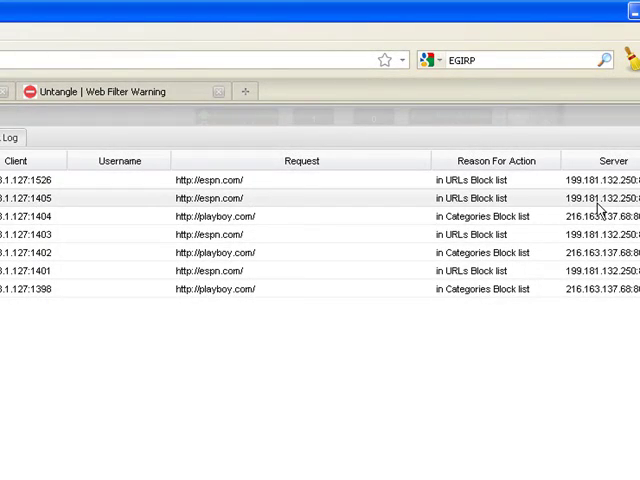
text(10.0.0.1/report)
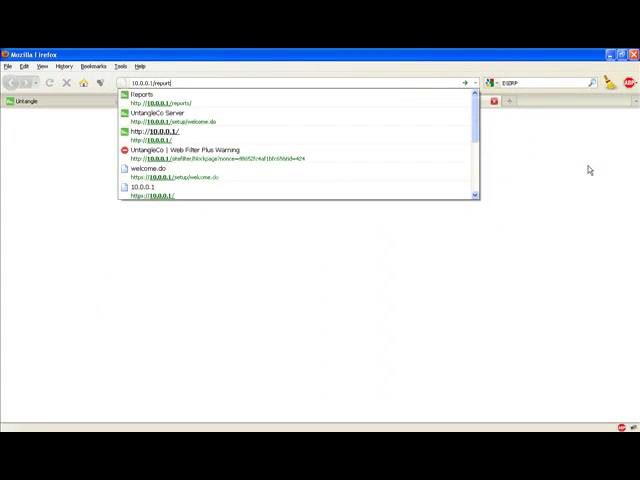
click(155, 101)
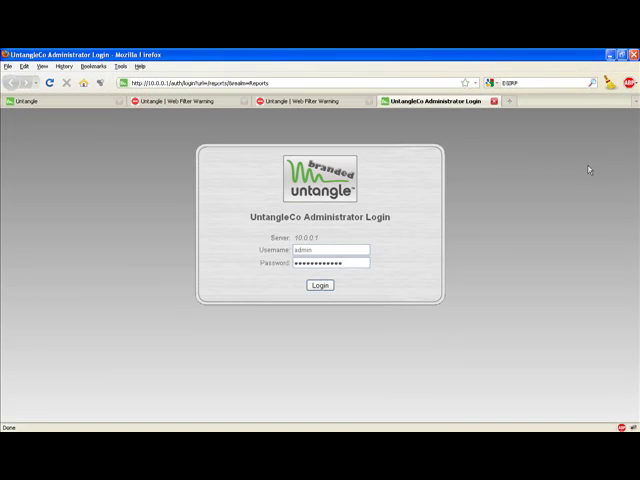
click(319, 287)
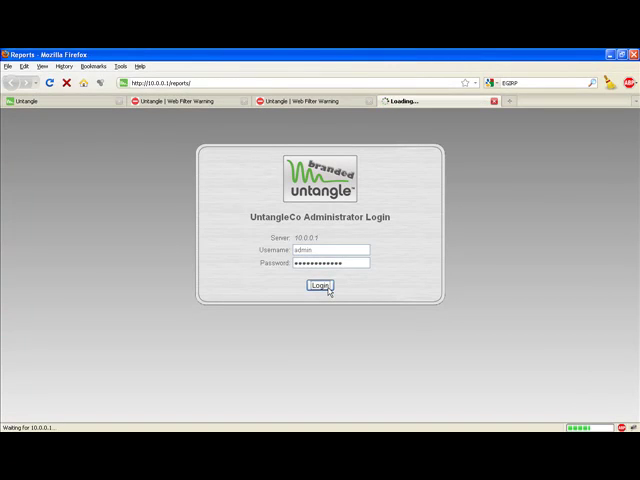
click(318, 287)
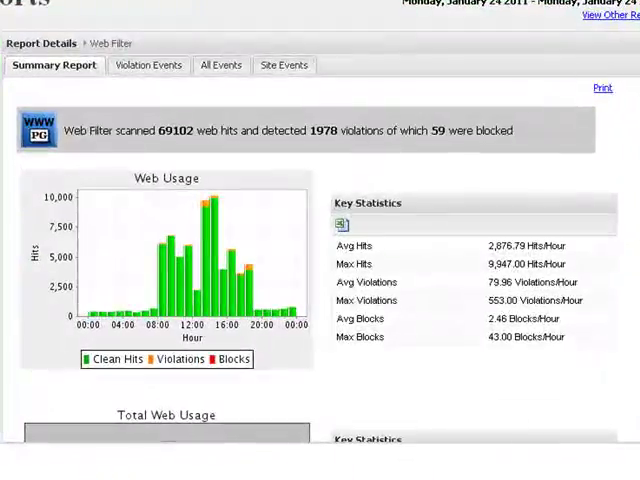
mouse_move(148, 167)
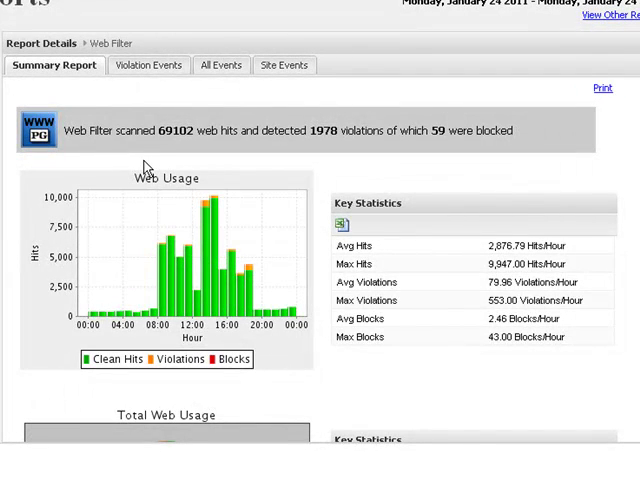
mouse_move(227, 131)
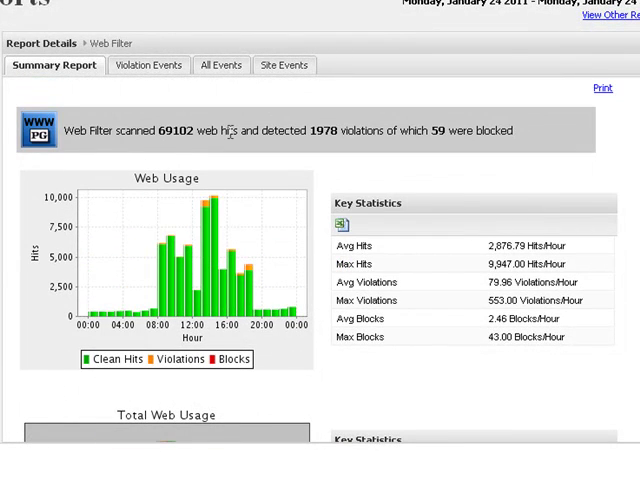
mouse_move(230, 130)
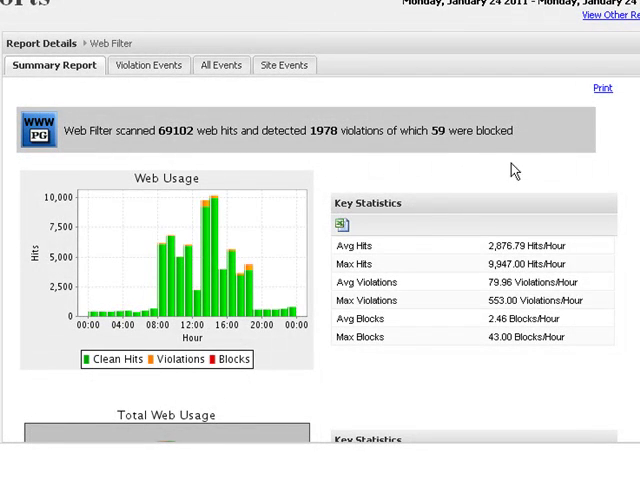
mouse_move(440, 128)
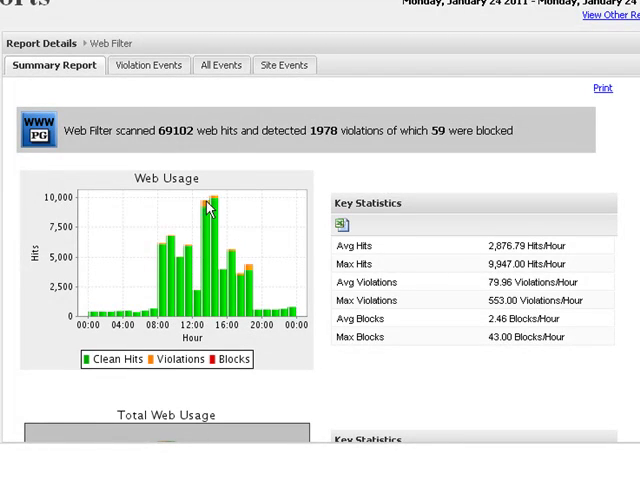
scroll(down, 3)
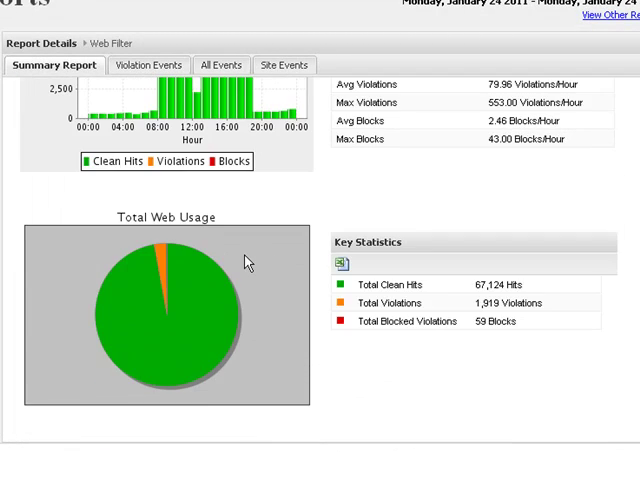
scroll(down, 3)
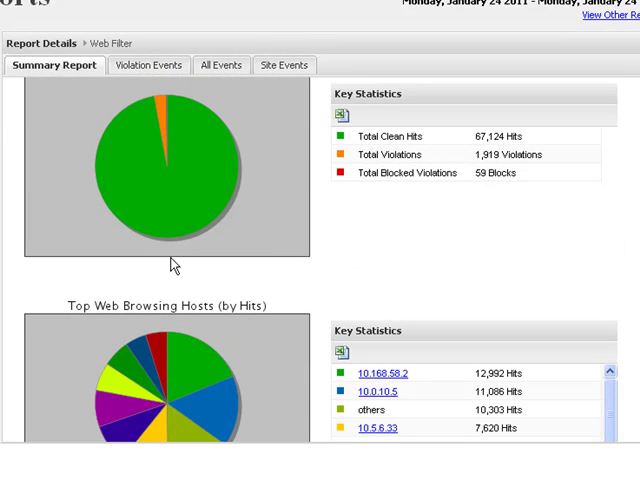
scroll(down, 3)
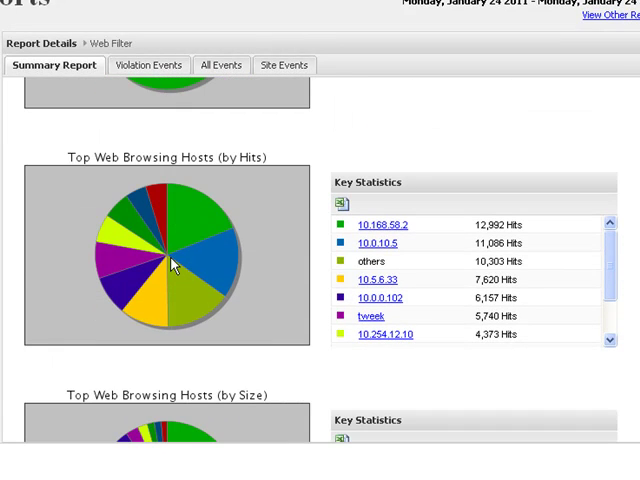
mouse_move(130, 190)
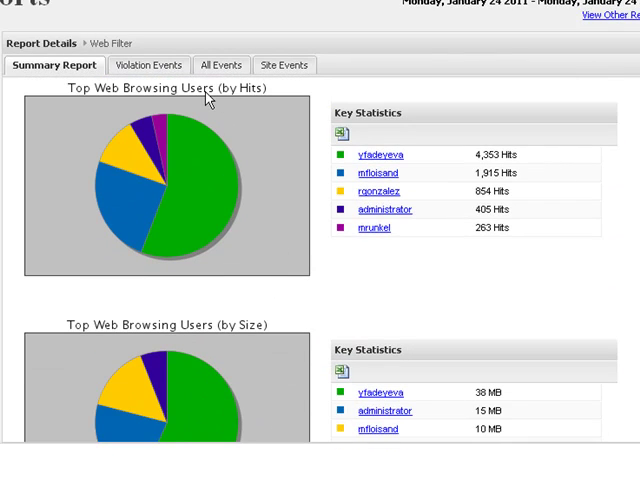
scroll(down, 3)
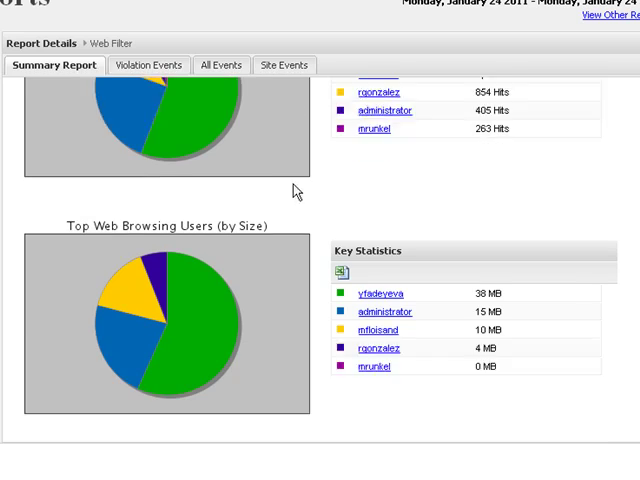
scroll(down, 3)
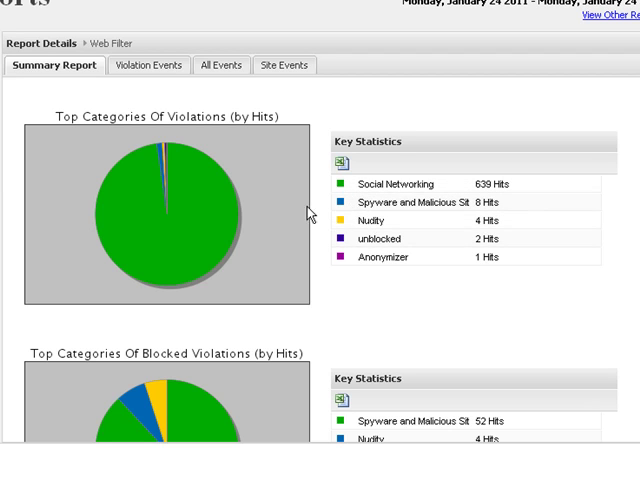
scroll(down, 3)
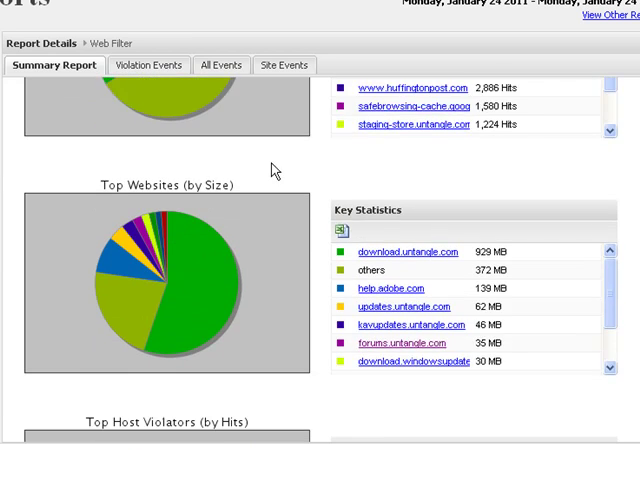
- View the Web Filter violation events, then the 25-page all-events log
click(149, 64)
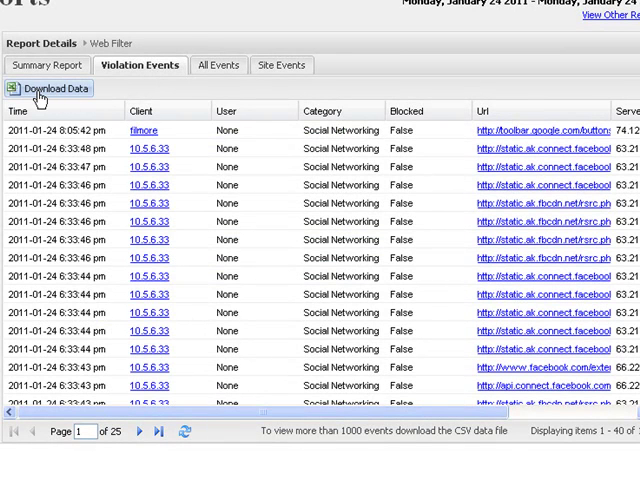
scroll(down, 3)
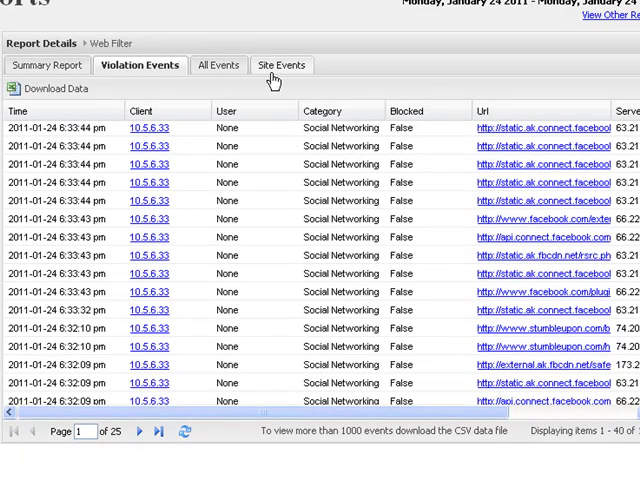
click(218, 65)
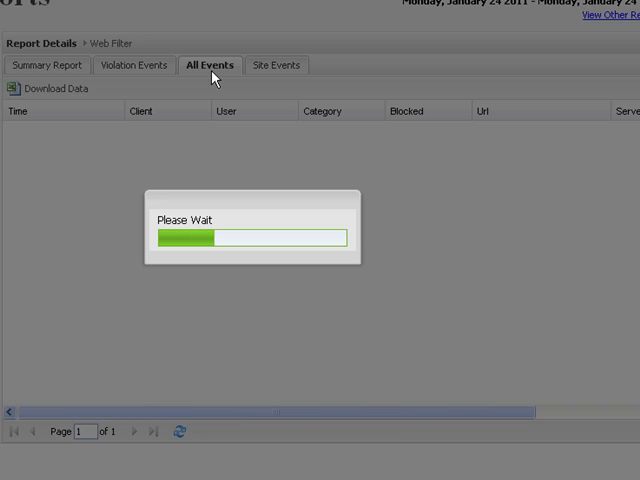
click(210, 65)
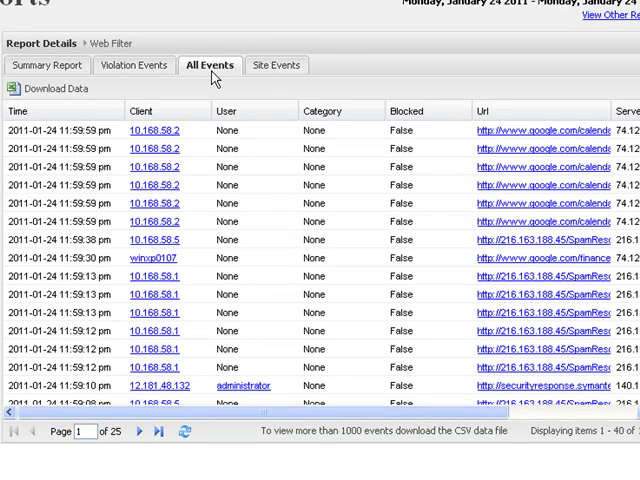
mouse_move(277, 65)
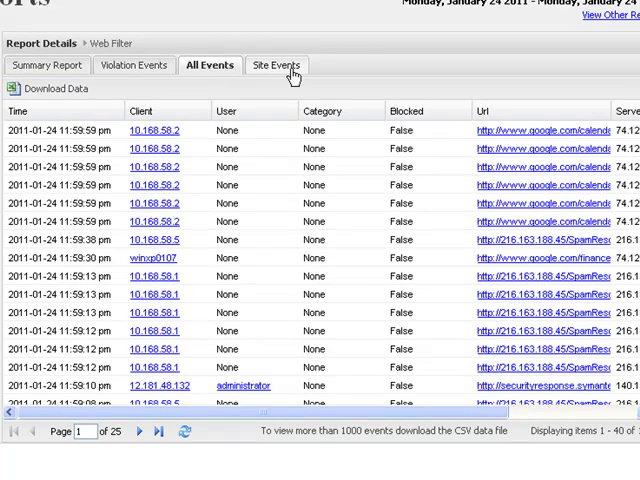
- Check per-site hit totals, then open host 10.5.6.33 from Top Host Violators
click(276, 64)
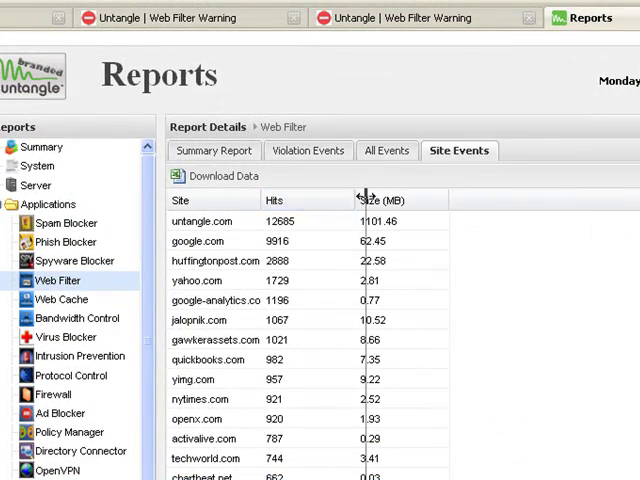
scroll(down, 3)
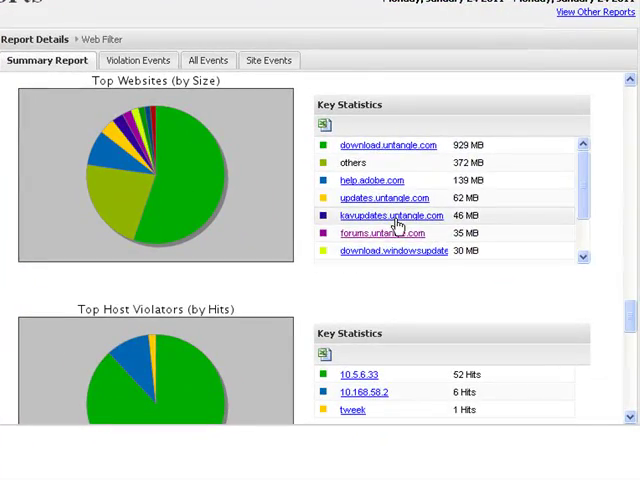
scroll(down, 3)
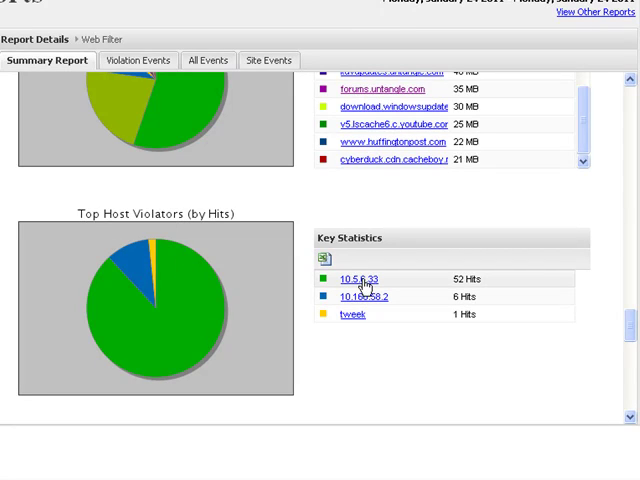
click(351, 279)
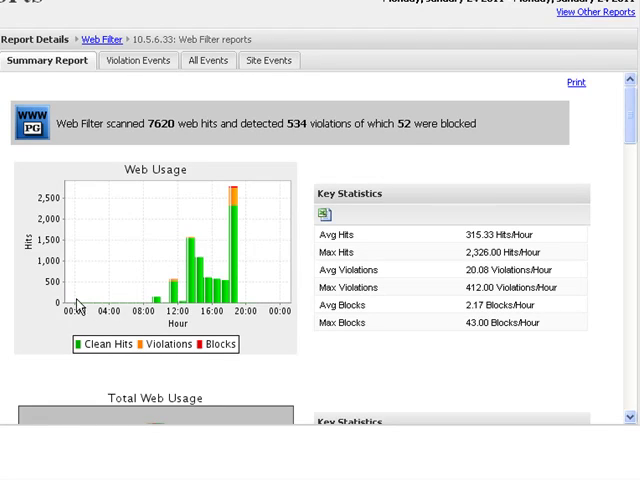
mouse_move(158, 308)
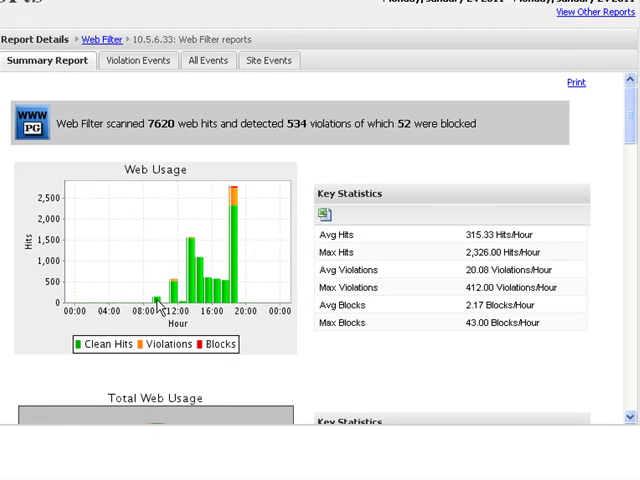
mouse_move(220, 293)
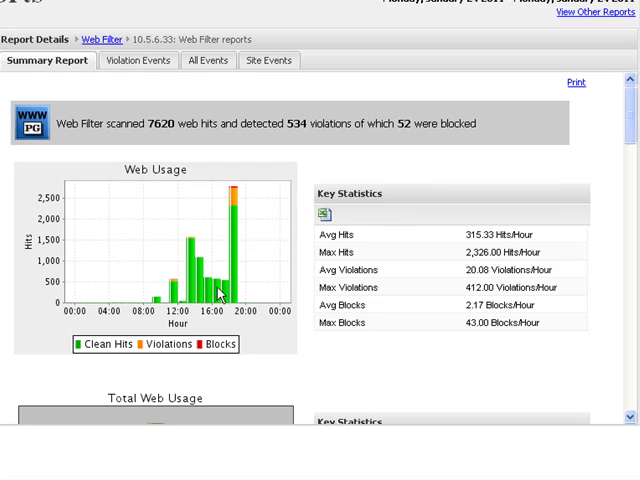
- Scroll the 10.5.6.33 report through hourly usage, totals and violation categories
scroll(down, 3)
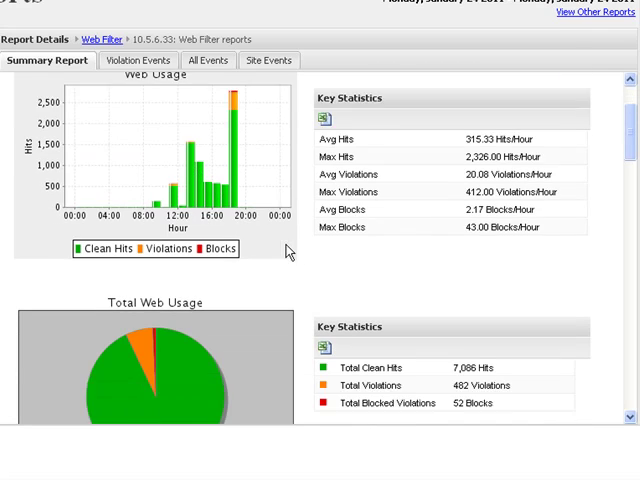
scroll(down, 3)
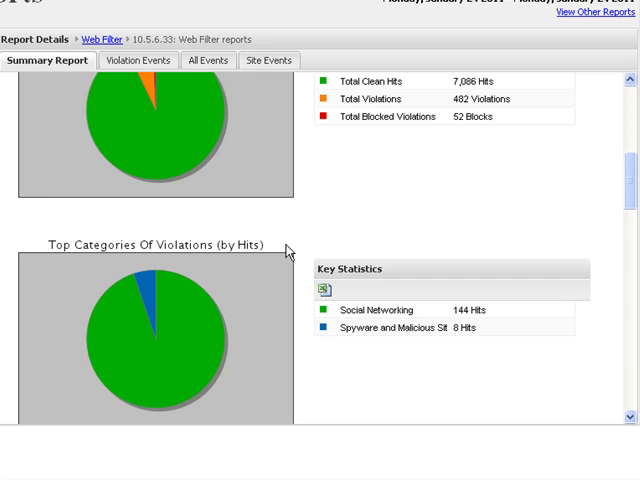
scroll(down, 3)
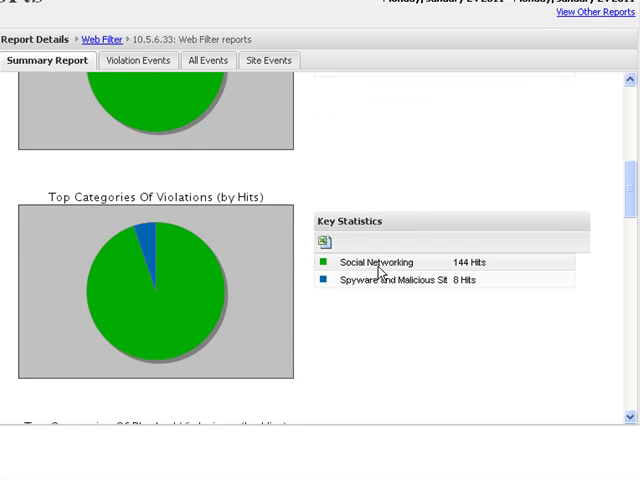
mouse_move(362, 276)
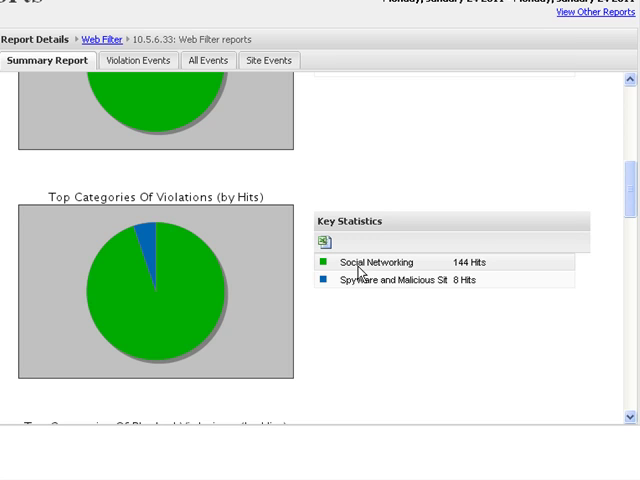
scroll(down, 3)
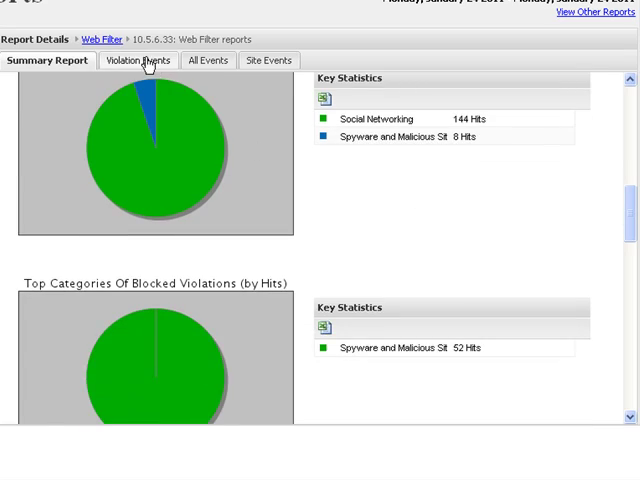
- View host 10.5.6.33's violation events, then its per-site hit totals led by untangle.com
click(137, 60)
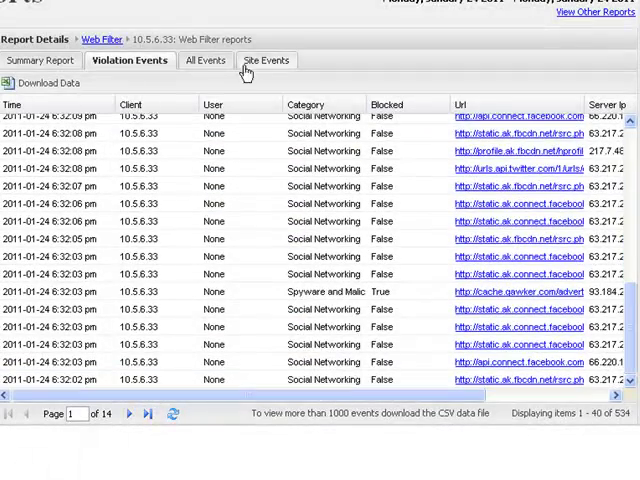
click(266, 60)
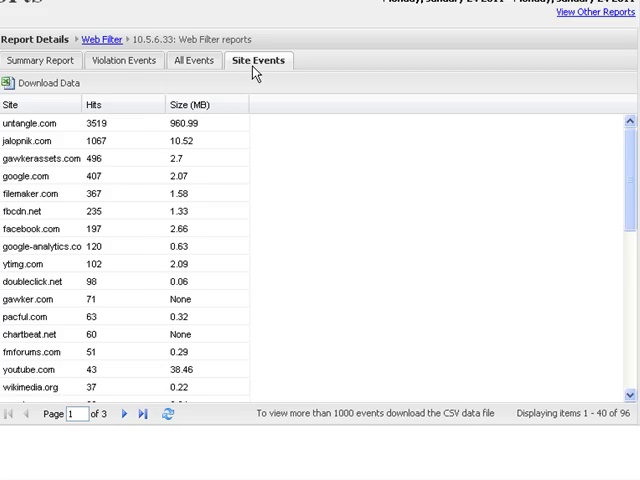